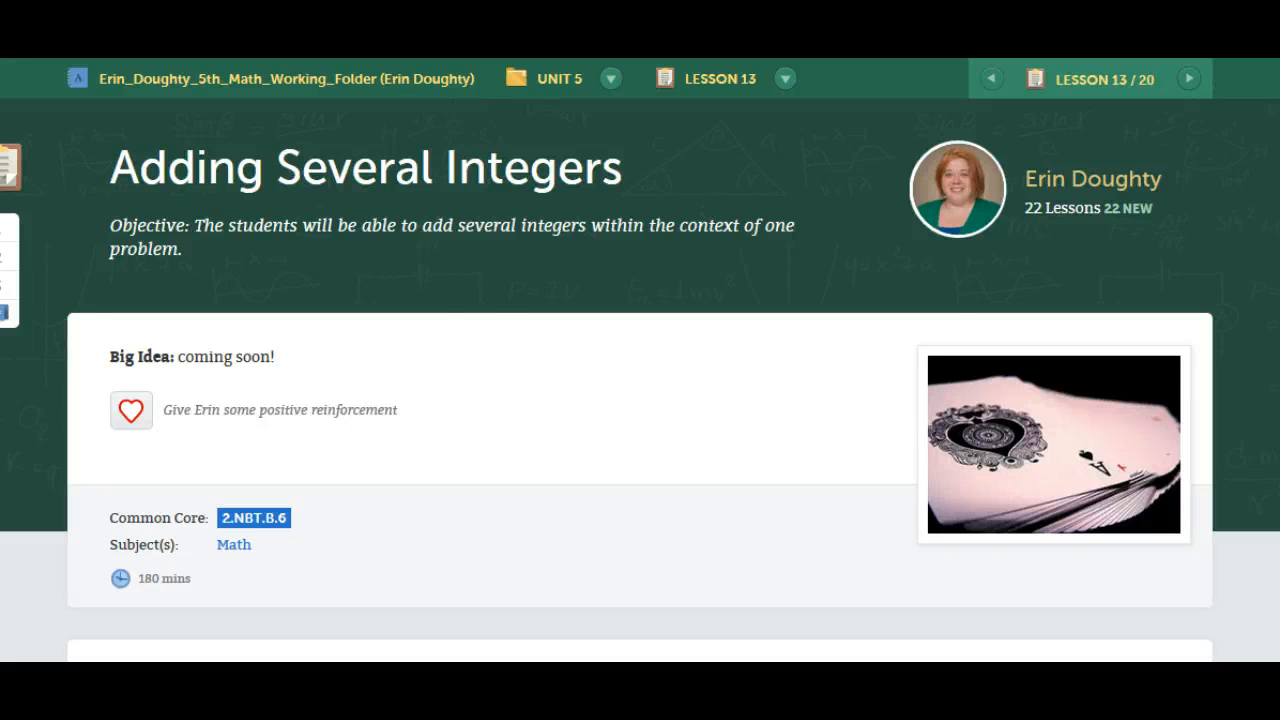
mouse_move(463, 272)
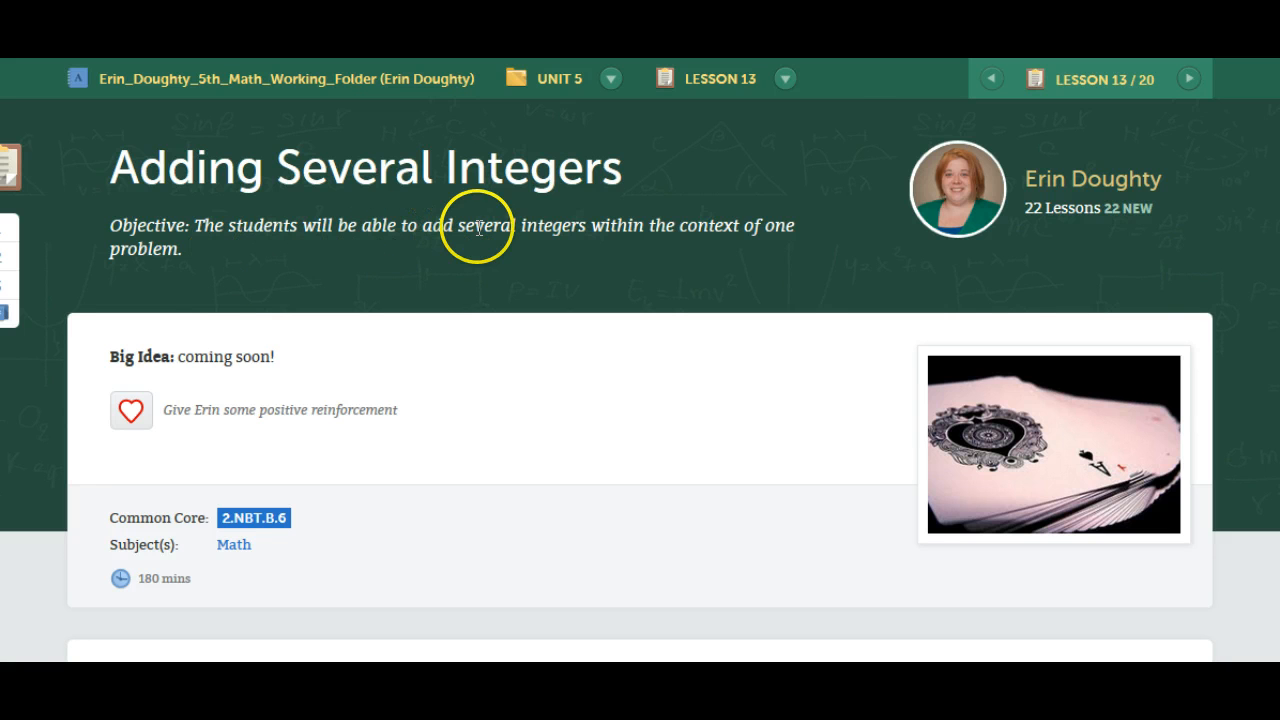
mouse_move(562, 252)
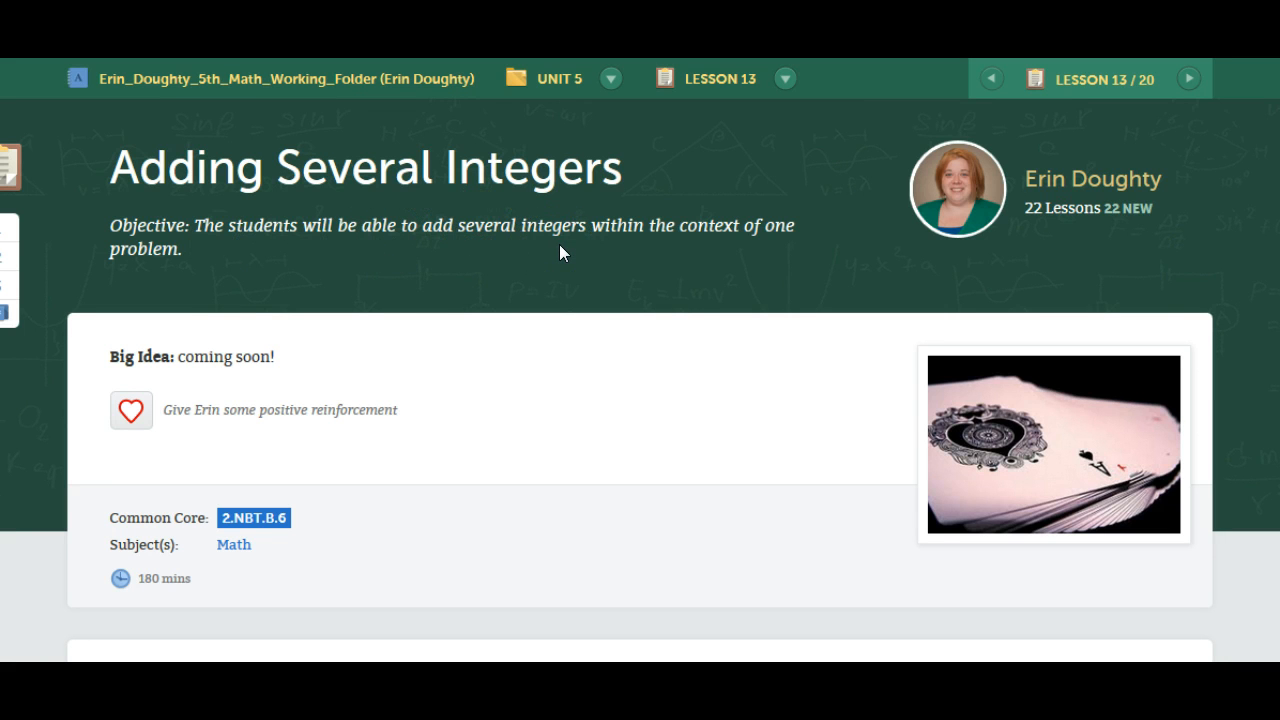
Step: Scroll down to the Activities section showing the practice steps and two PDF resources
scroll("down", 3)
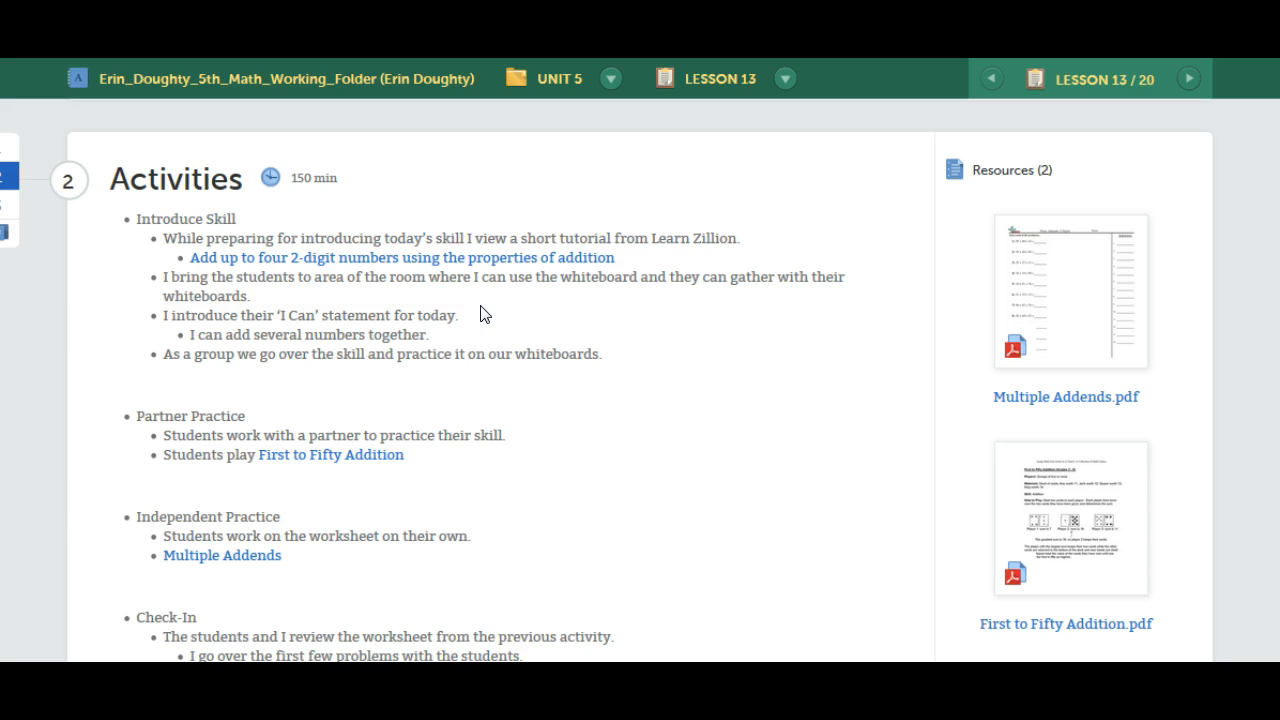
left_click(453, 315)
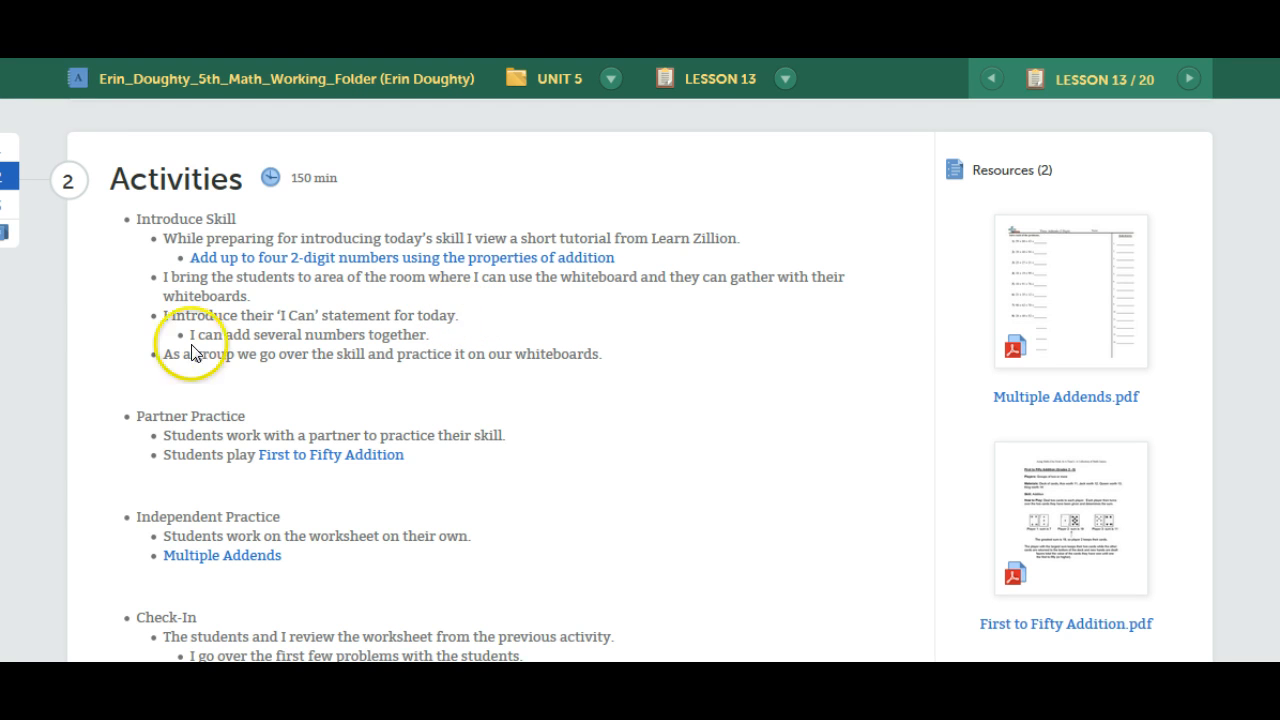
mouse_move(448, 345)
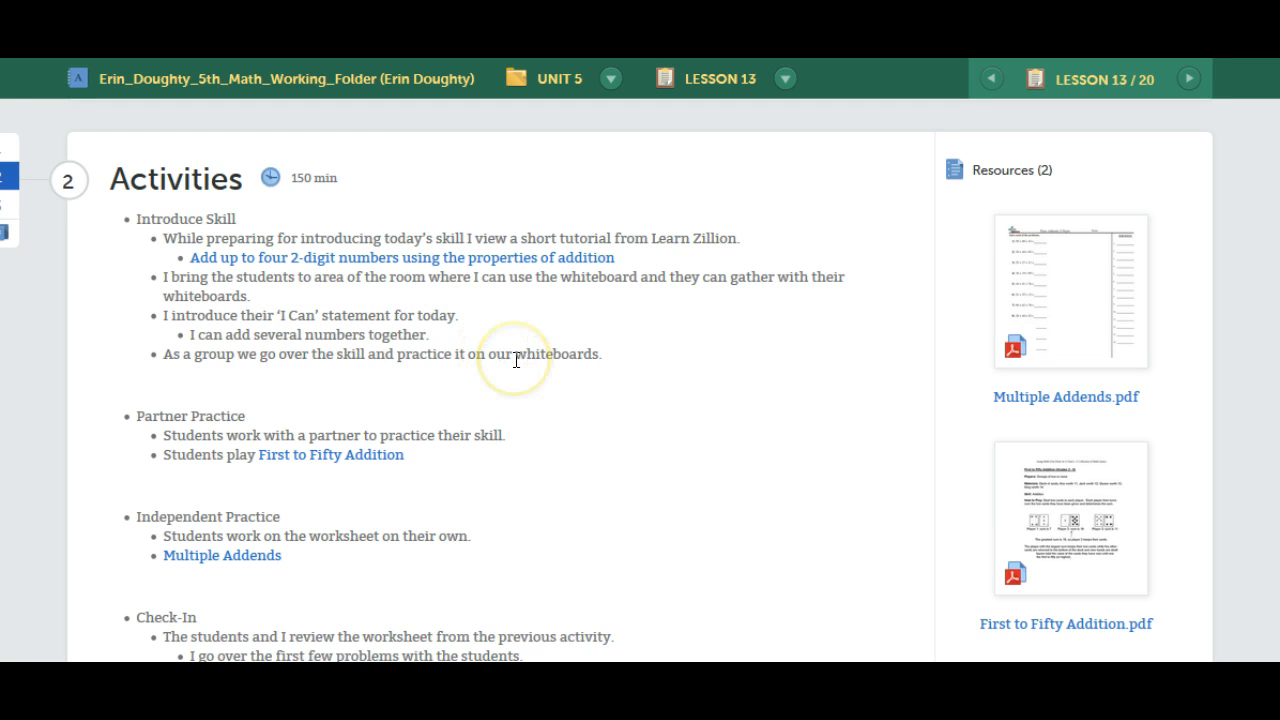
mouse_move(515, 360)
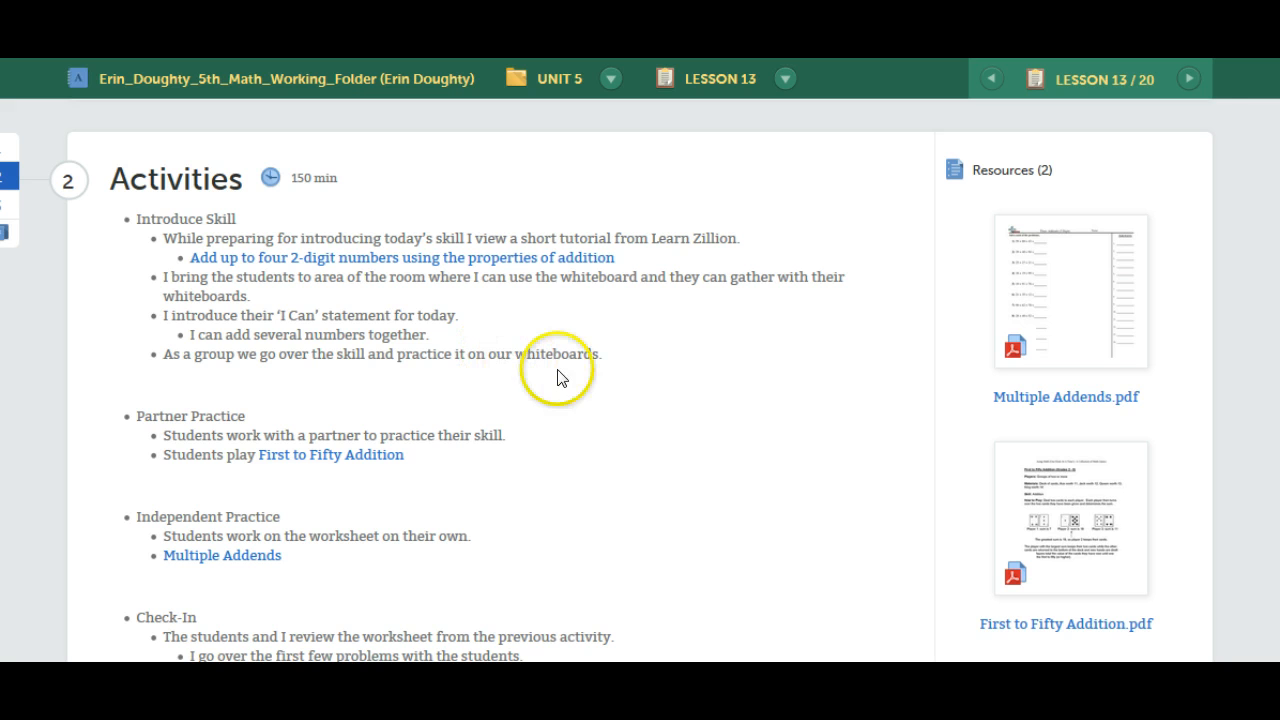
mouse_move(623, 366)
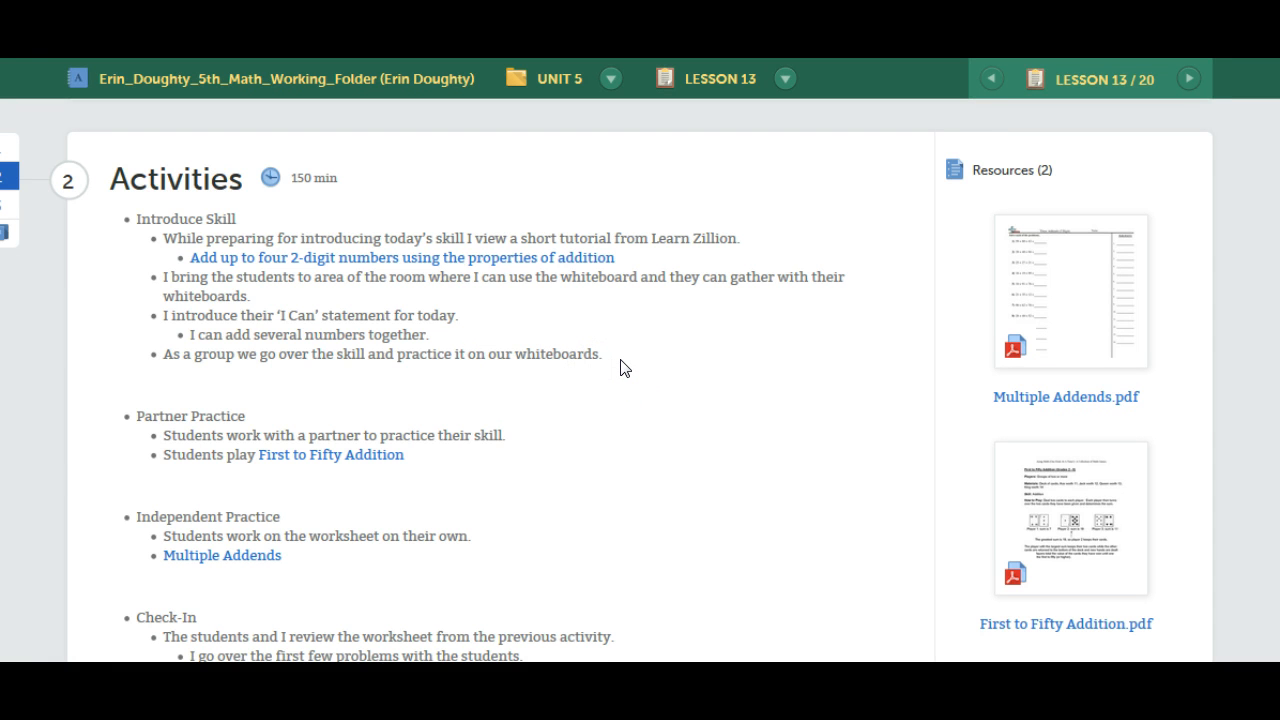
left_click(622, 370)
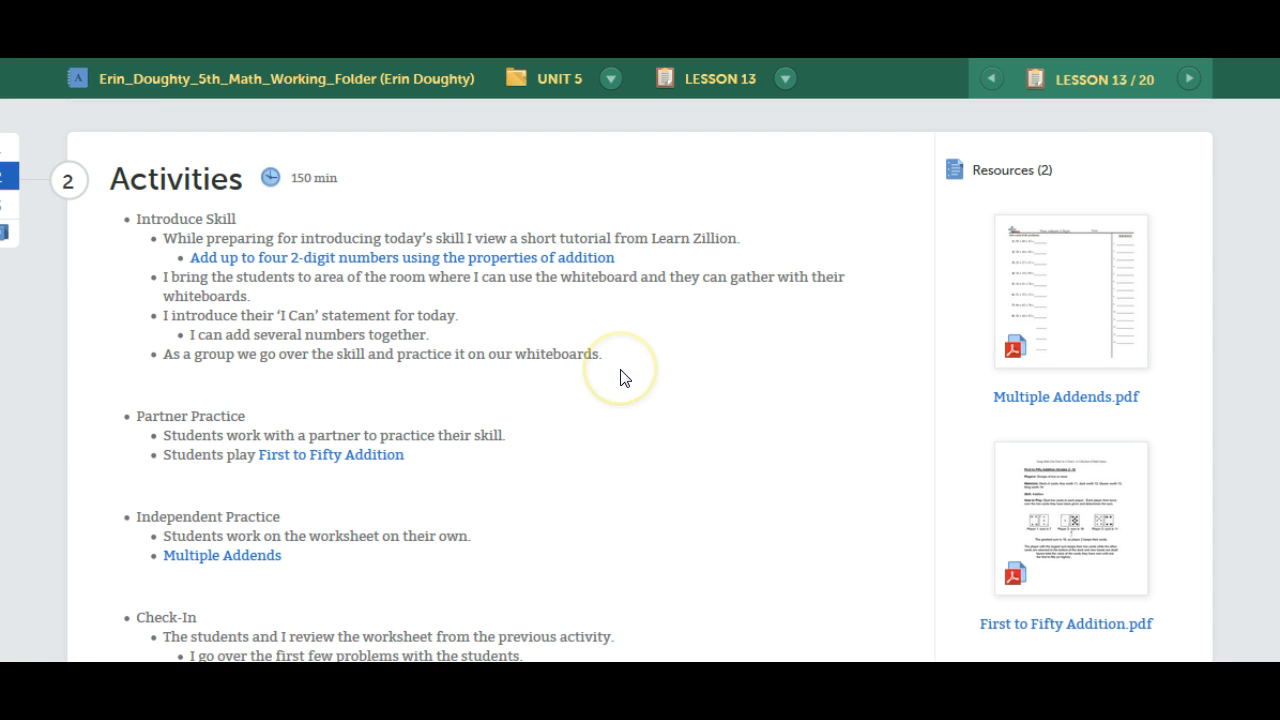
scroll("down", 3)
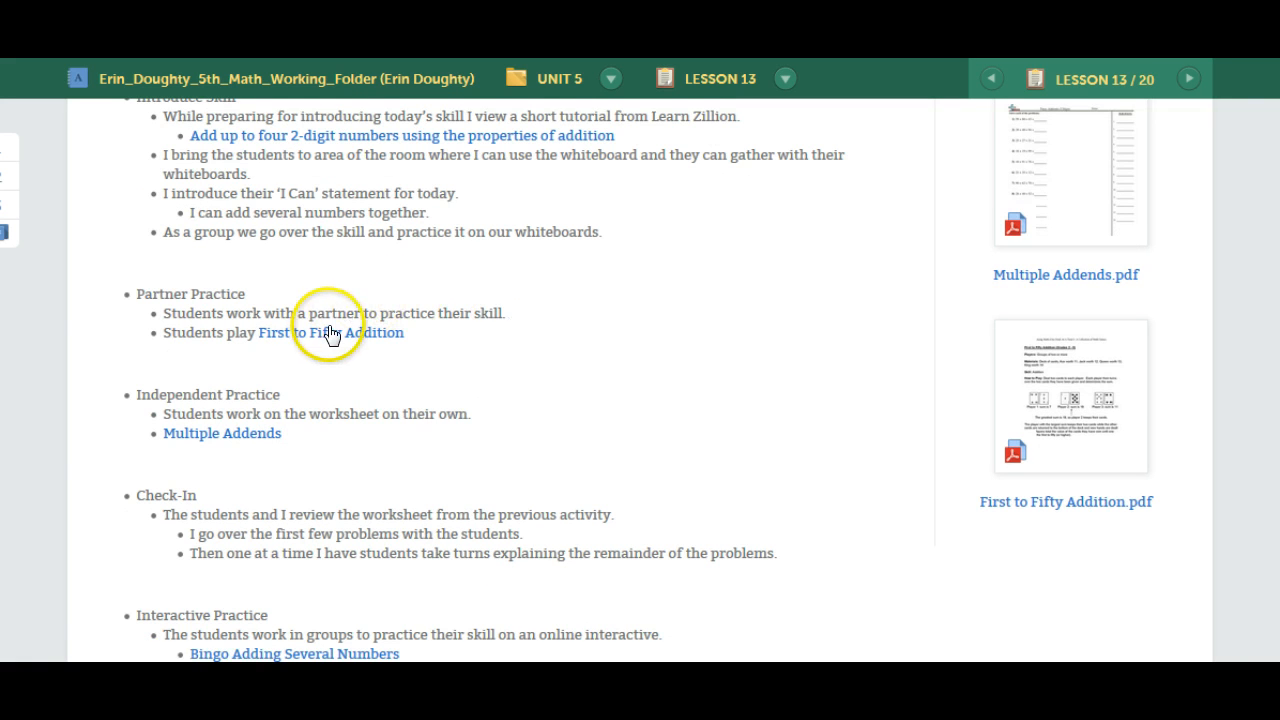
Step: Open the 'First to Fifty Addition' PDF and read its card-game rules
left_click(332, 332)
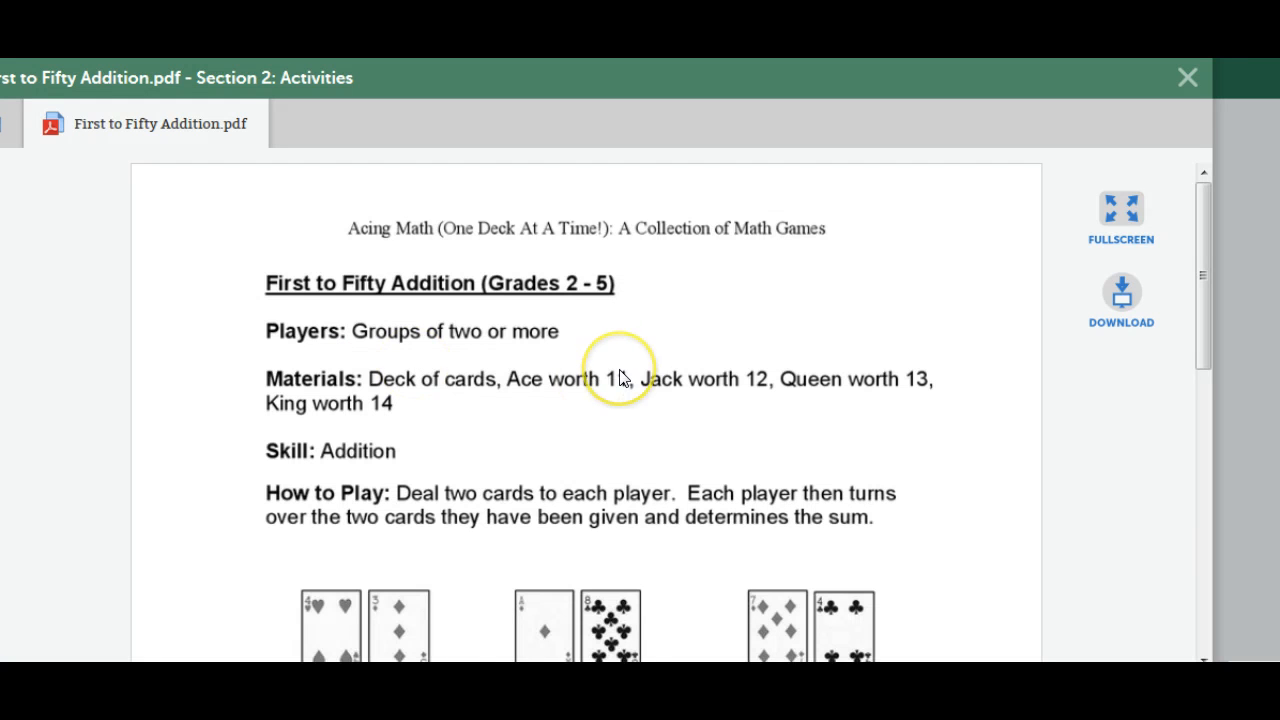
scroll("down", 3)
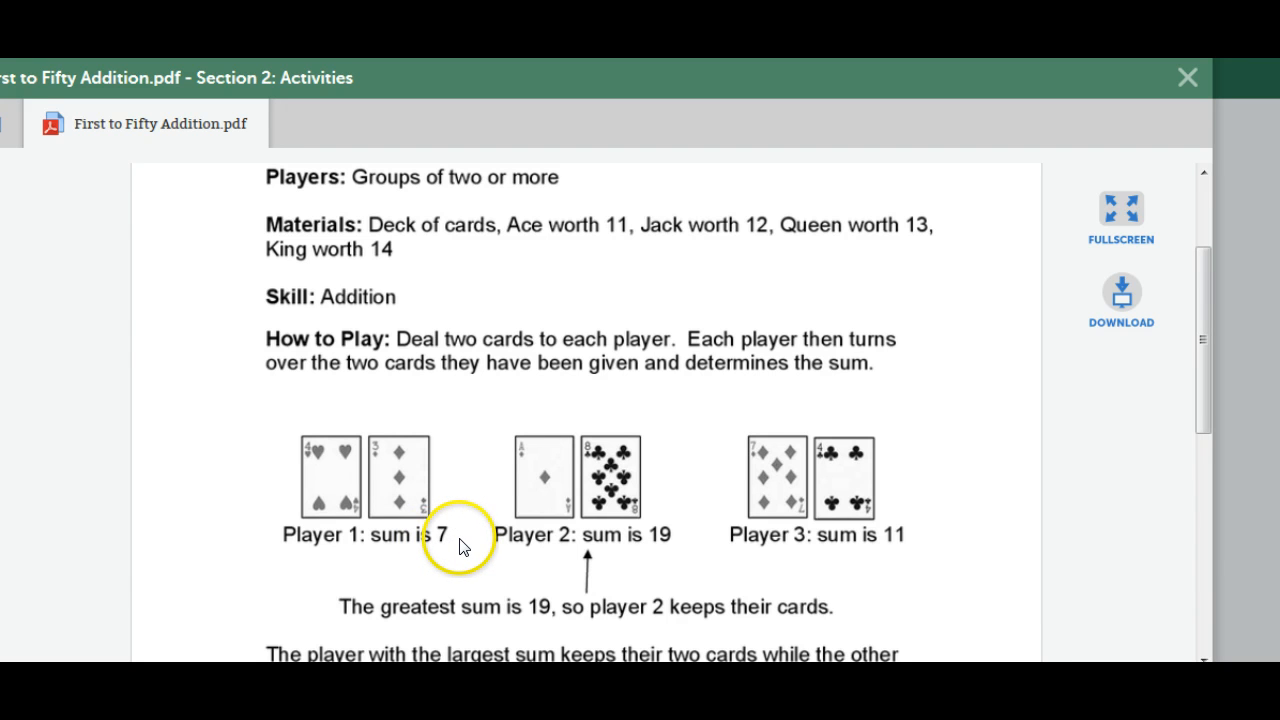
mouse_move(547, 502)
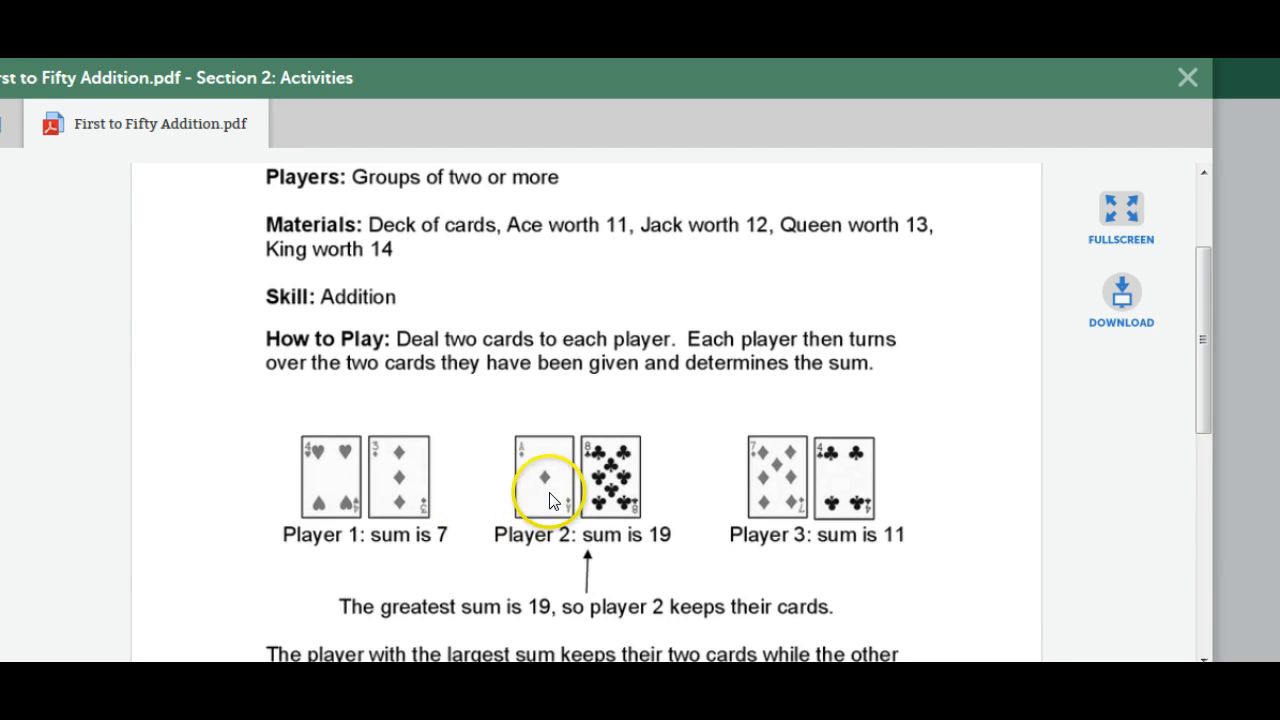
mouse_move(457, 505)
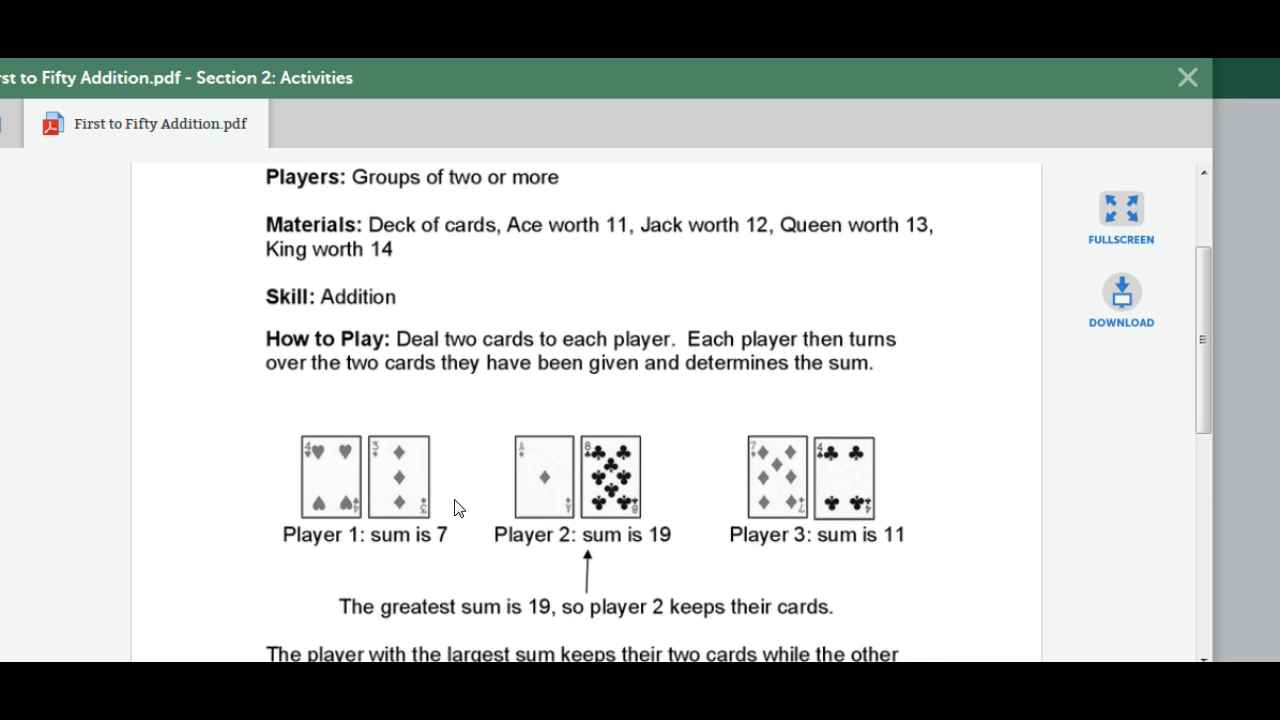
scroll("down", 3)
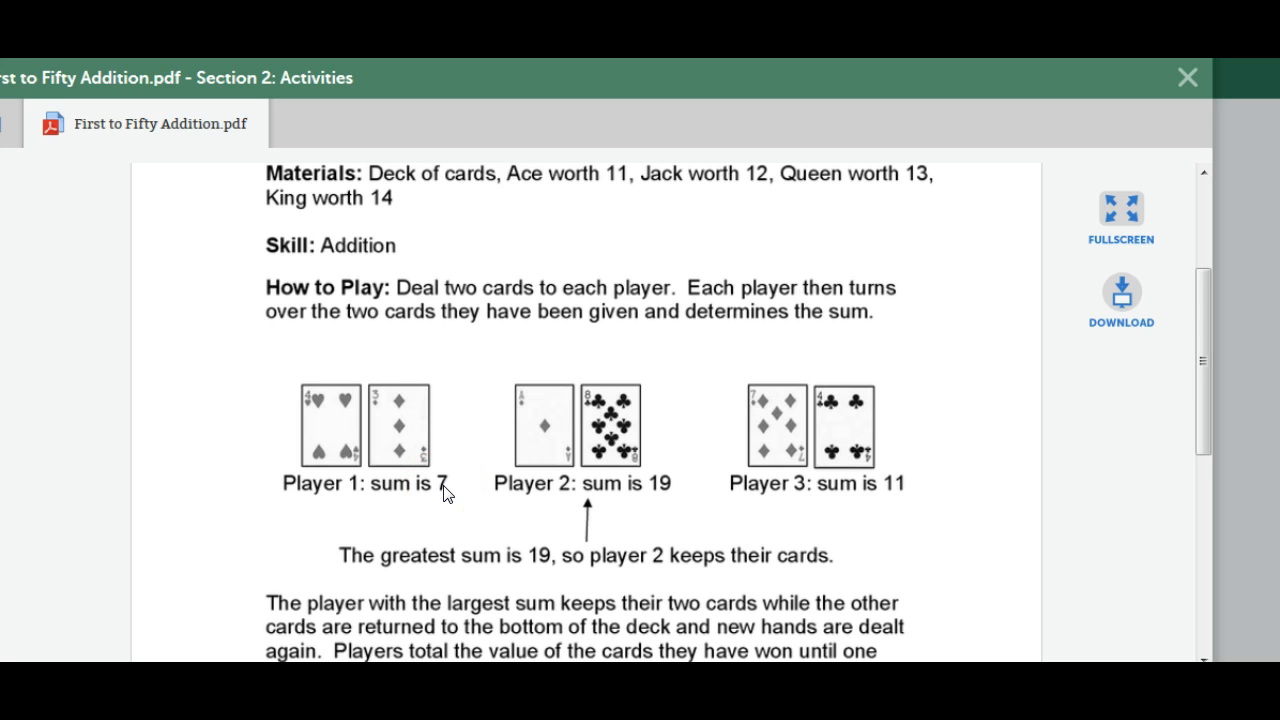
mouse_move(468, 489)
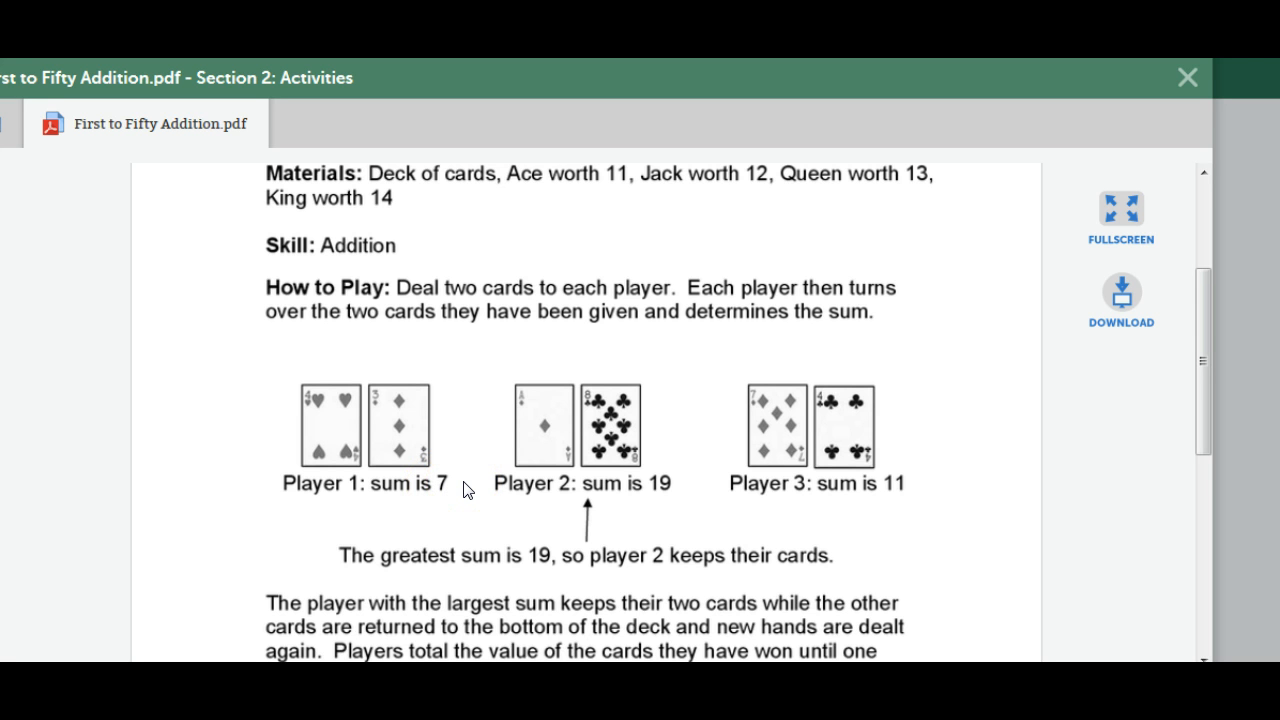
scroll("down", 3)
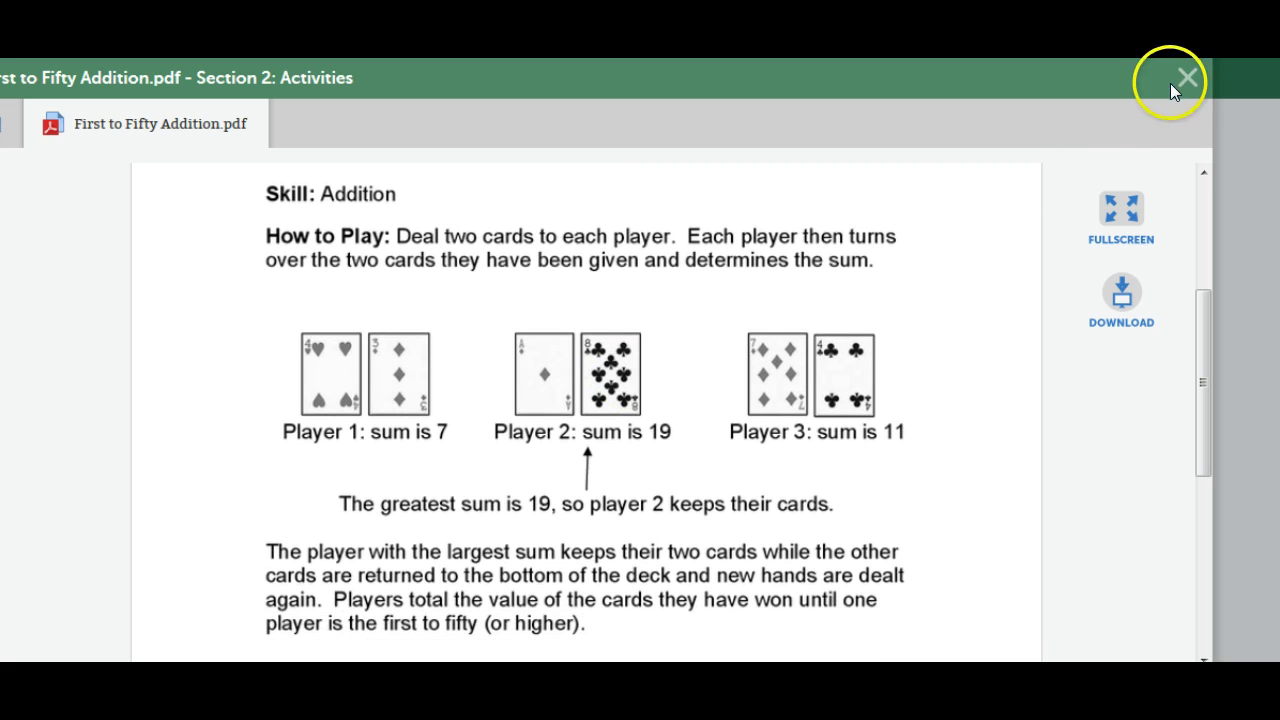
mouse_move(1188, 85)
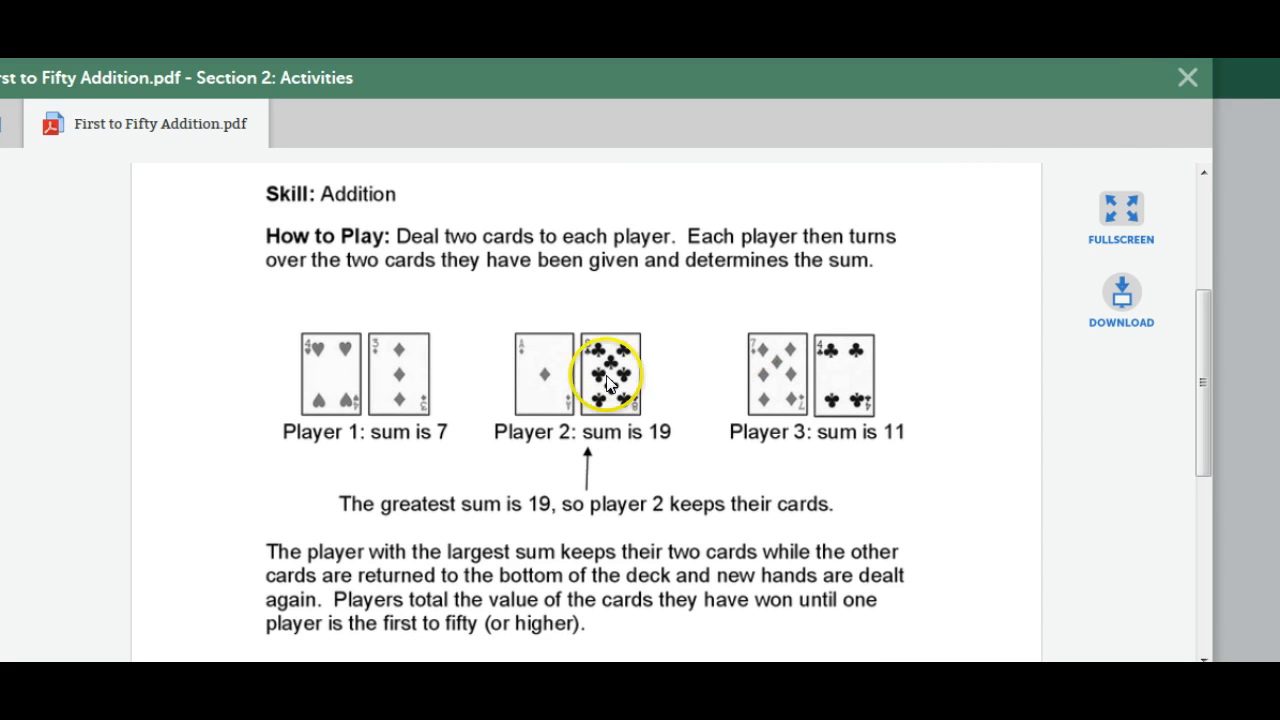
mouse_move(1187, 78)
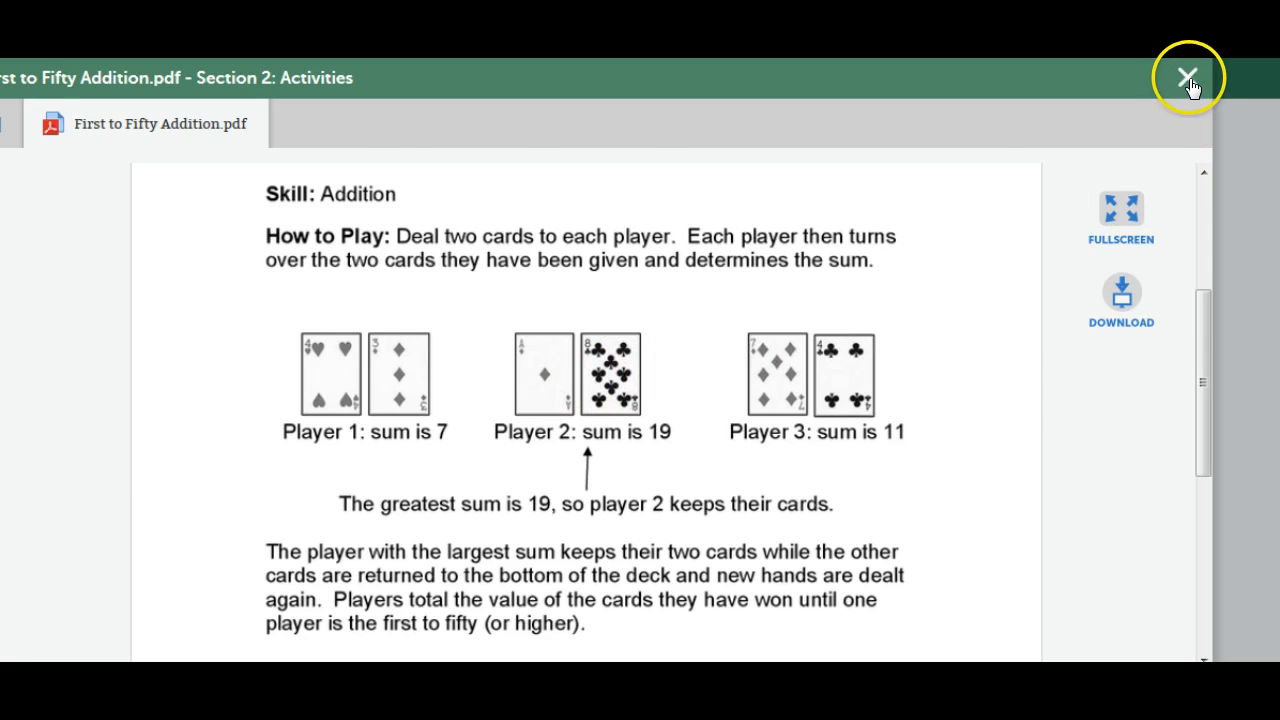
Step: Swap the card game PDF for the 'Multiple Addends' worksheet, then close it
left_click(1187, 78)
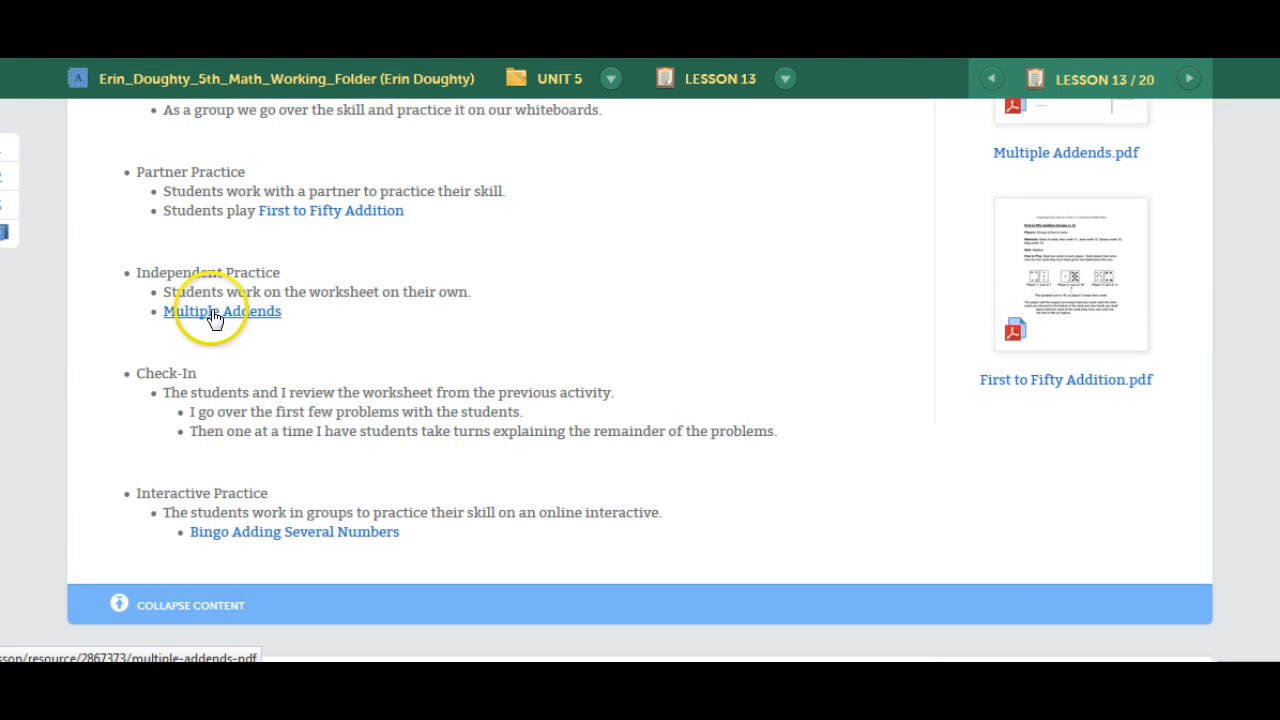
left_click(223, 310)
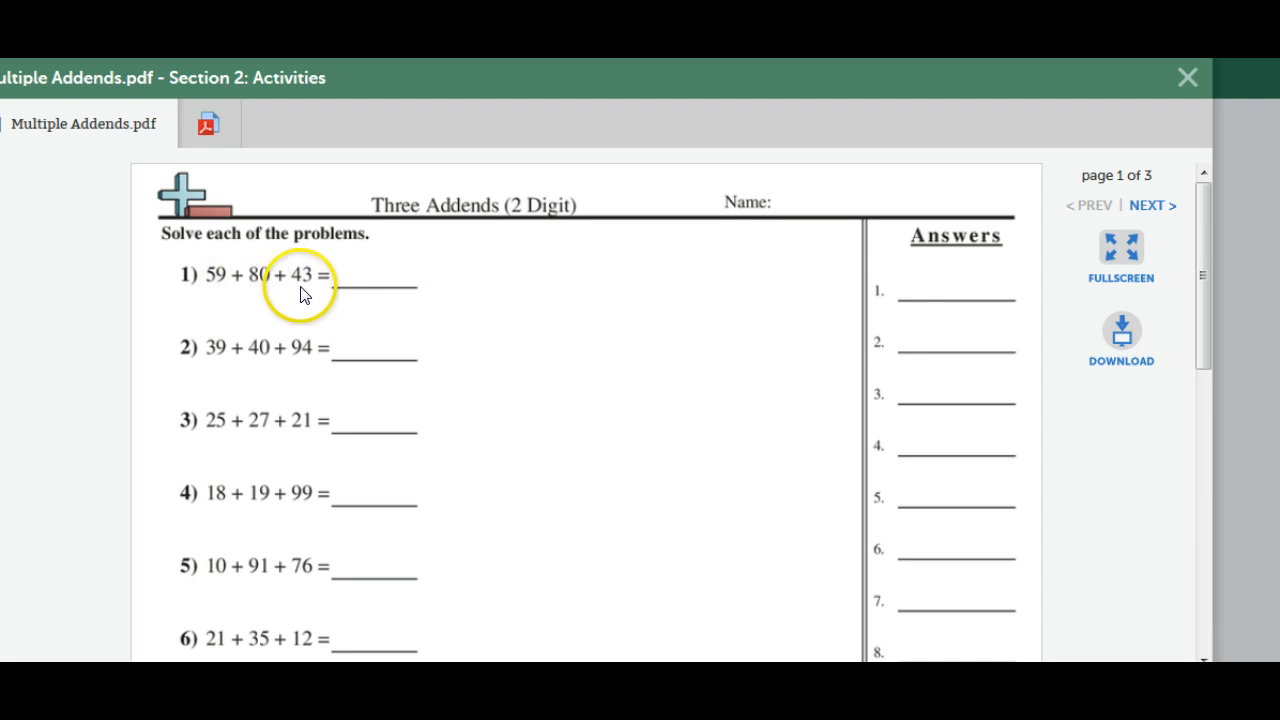
mouse_move(479, 276)
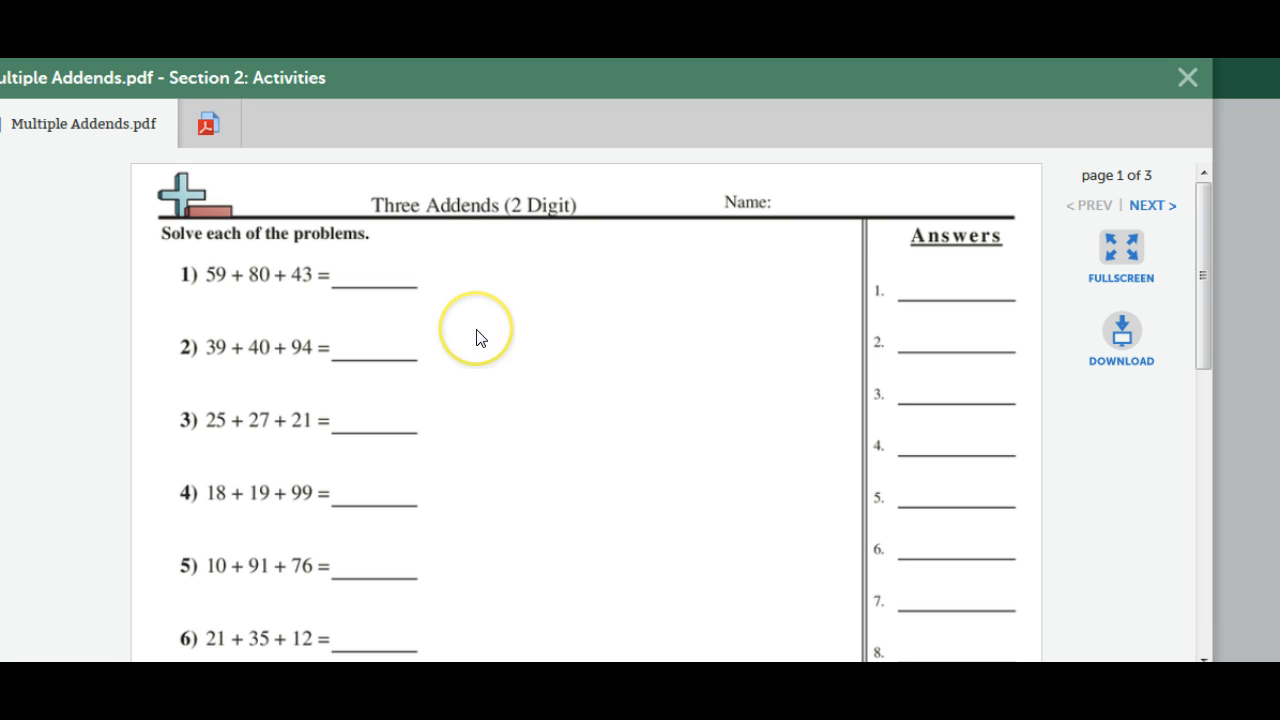
mouse_move(1220, 98)
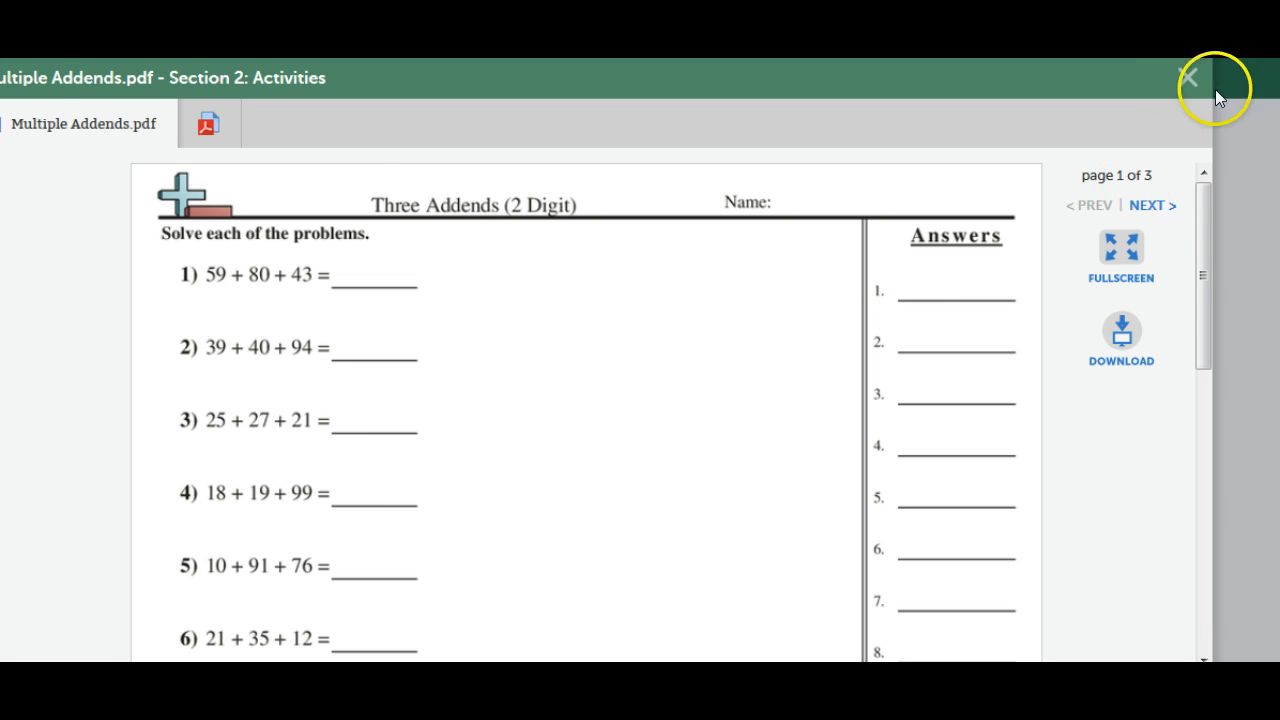
left_click(1190, 76)
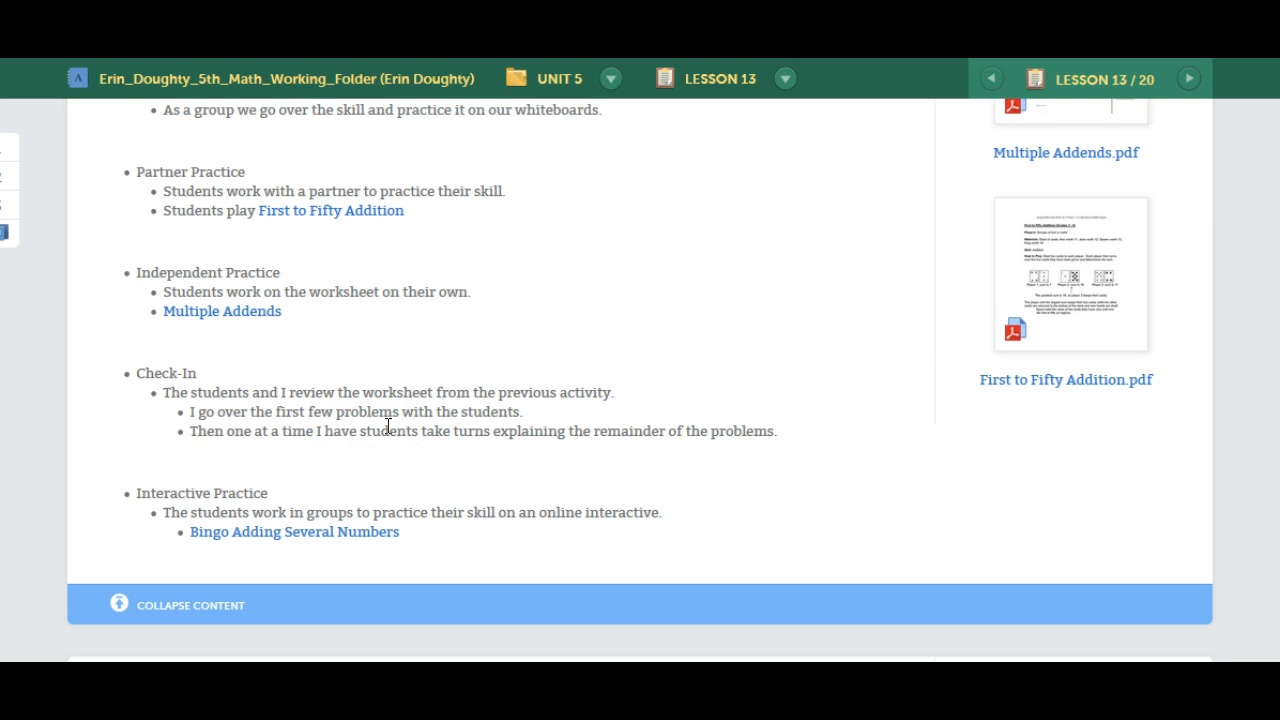
Step: Open the 'Bingo Adding Several Numbers' interactive from Activities and scroll to Assessment
left_click(384, 438)
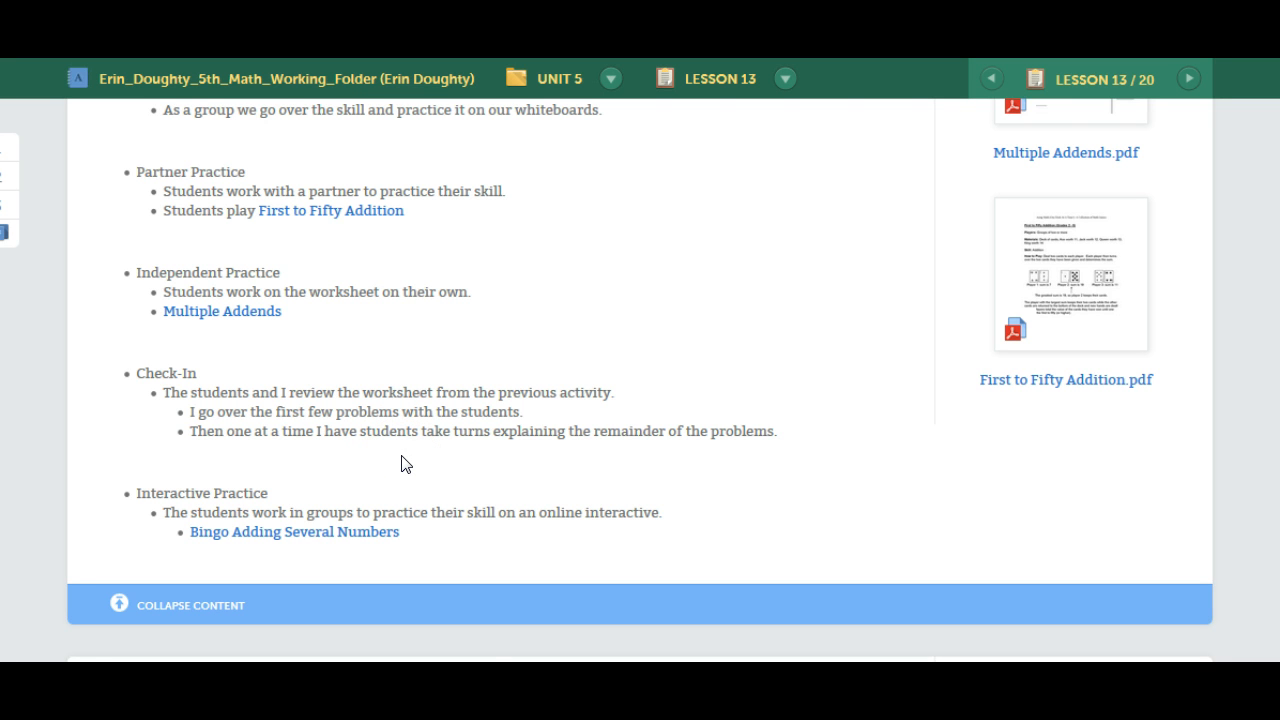
mouse_move(312, 544)
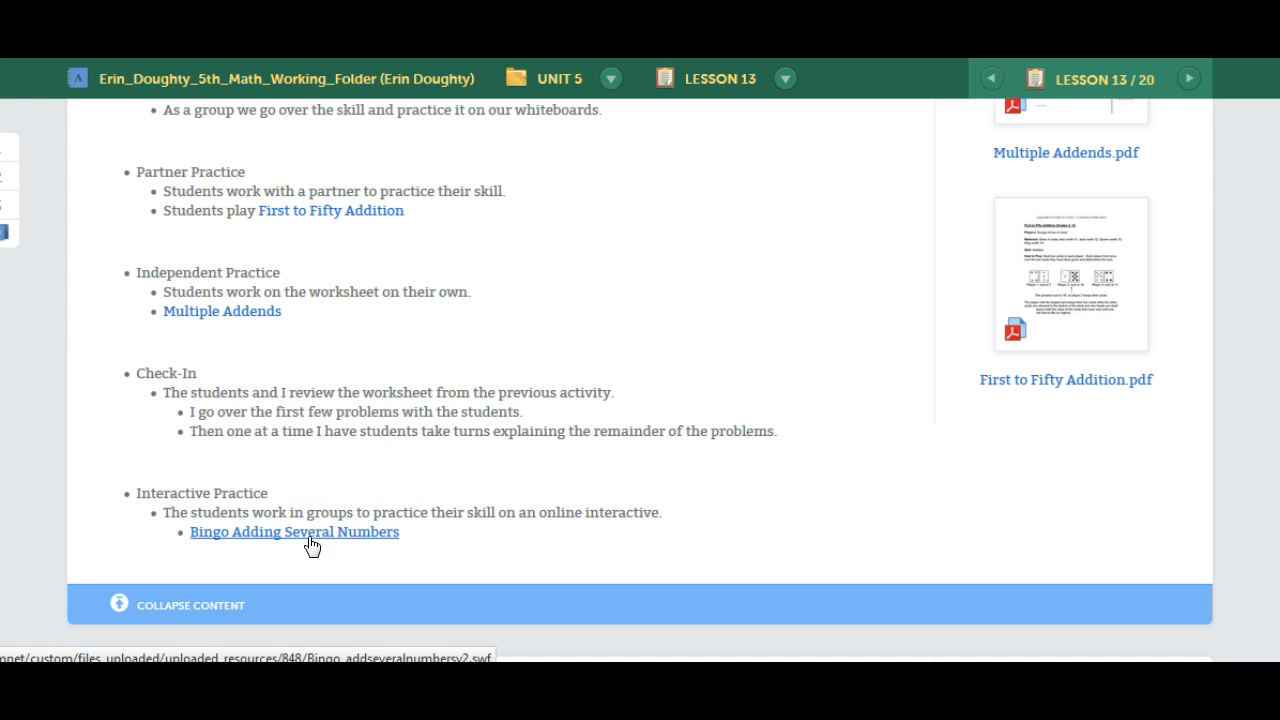
left_click(308, 532)
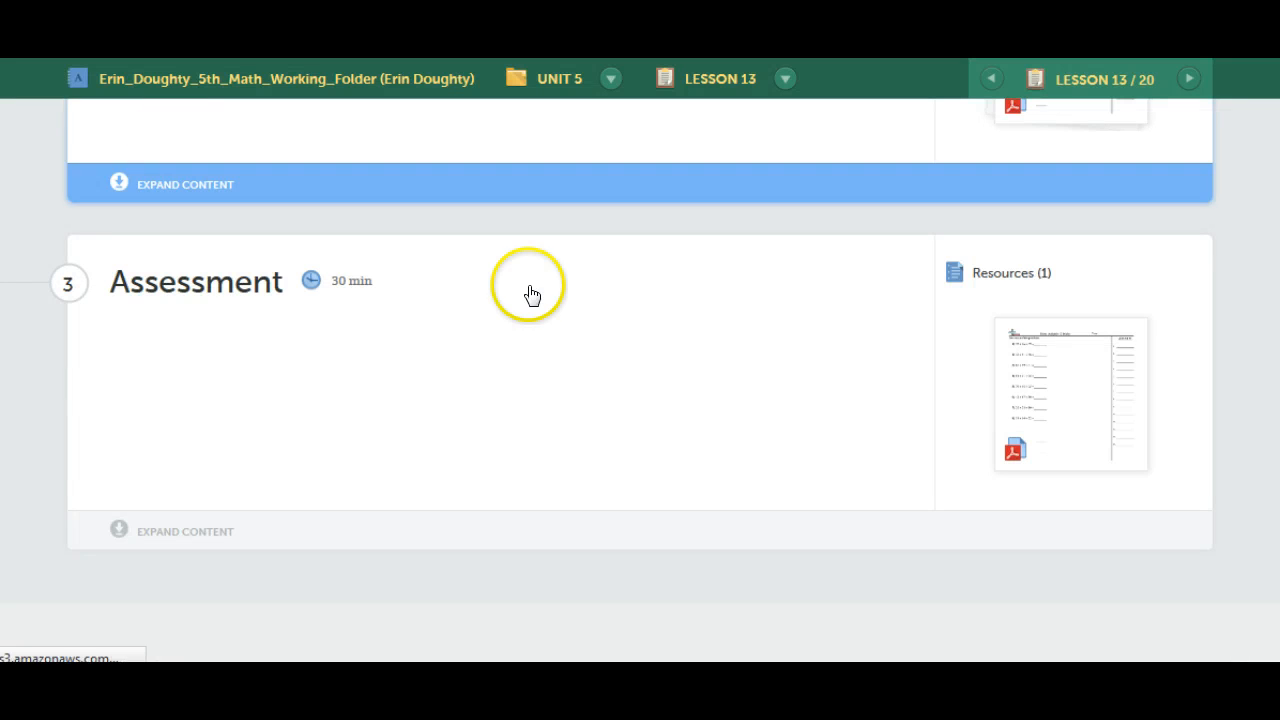
Step: Open the 'Multiple Addends 2' assessment worksheet from the Resources thumbnail
left_click(1070, 404)
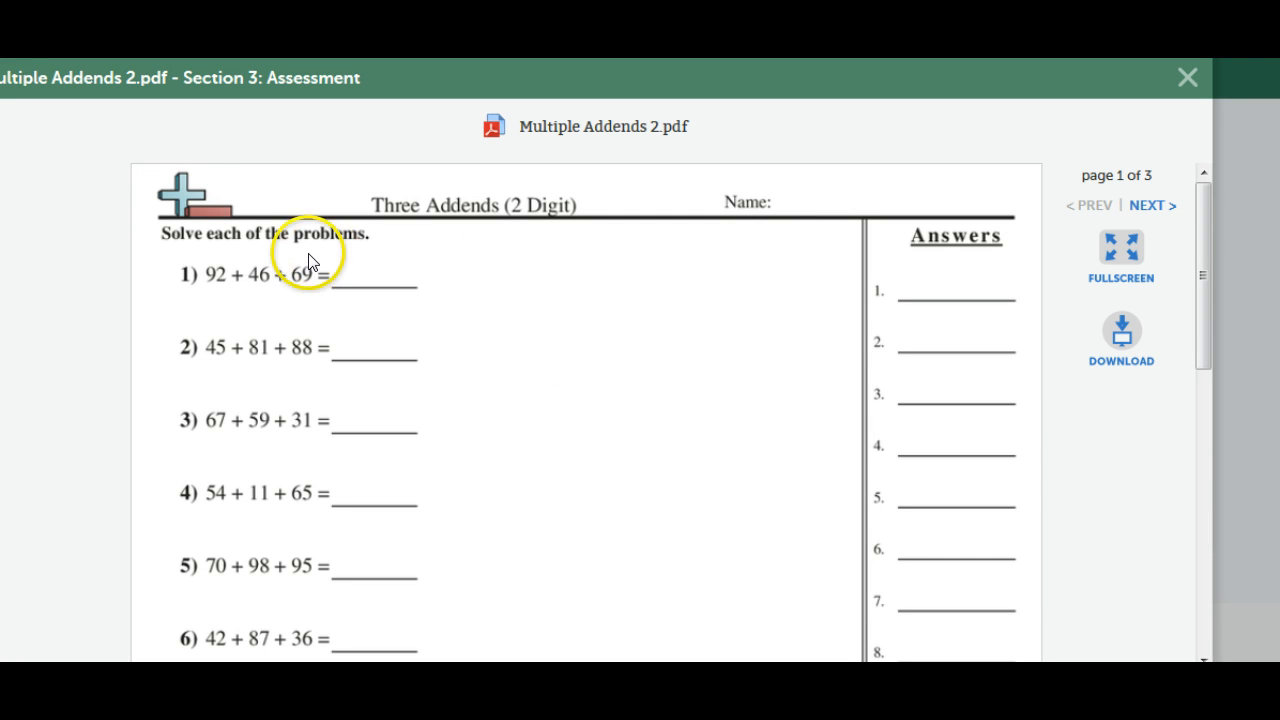
mouse_move(313, 295)
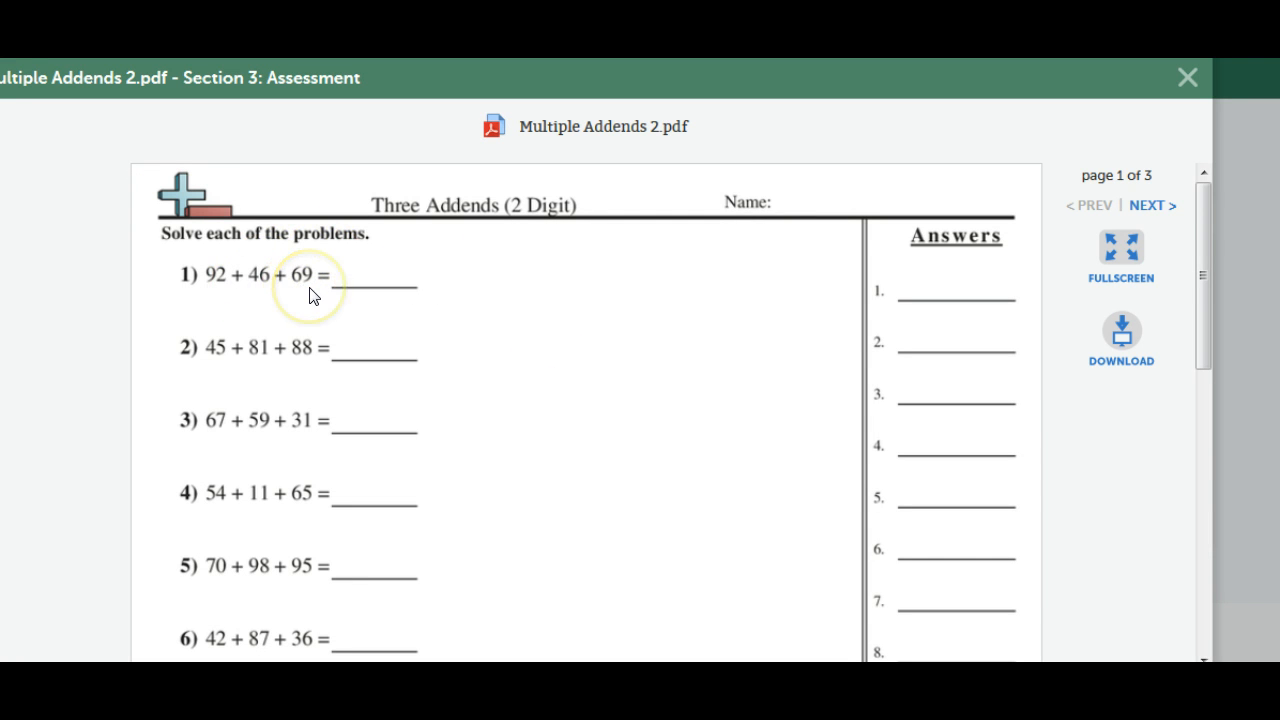
mouse_move(532, 327)
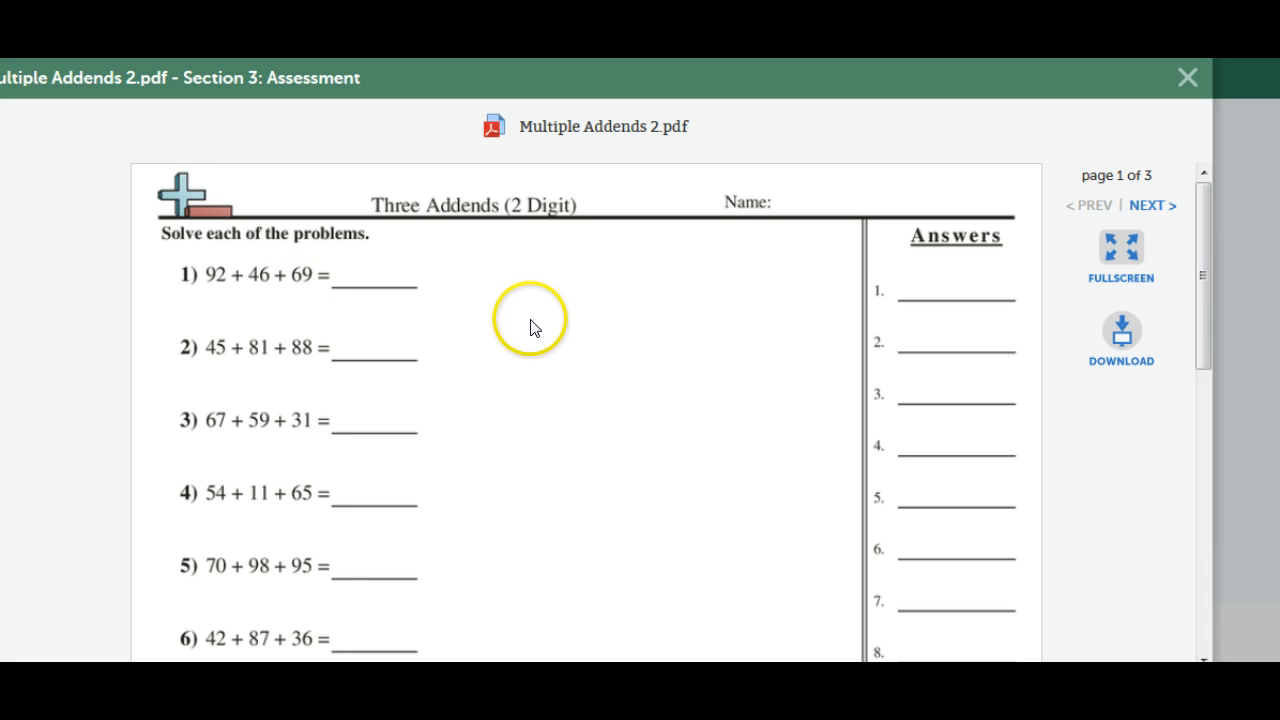